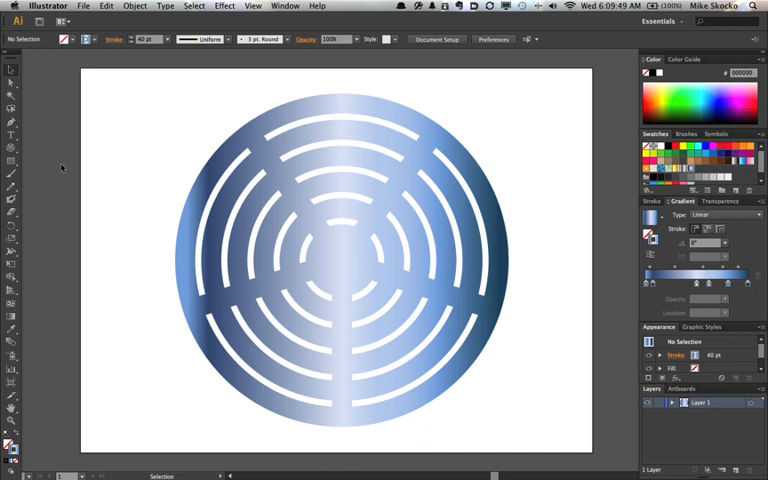
mouse_move(14, 212)
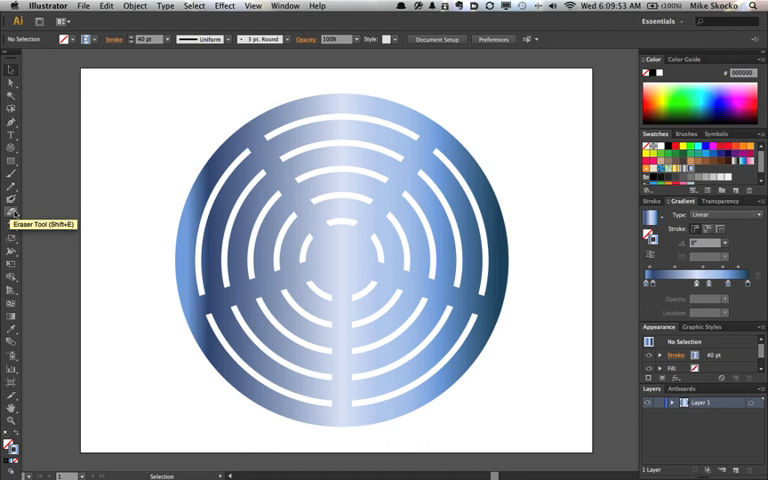
Step: Float the hidden Eraser tool group as its own small panel
left_click(16, 216)
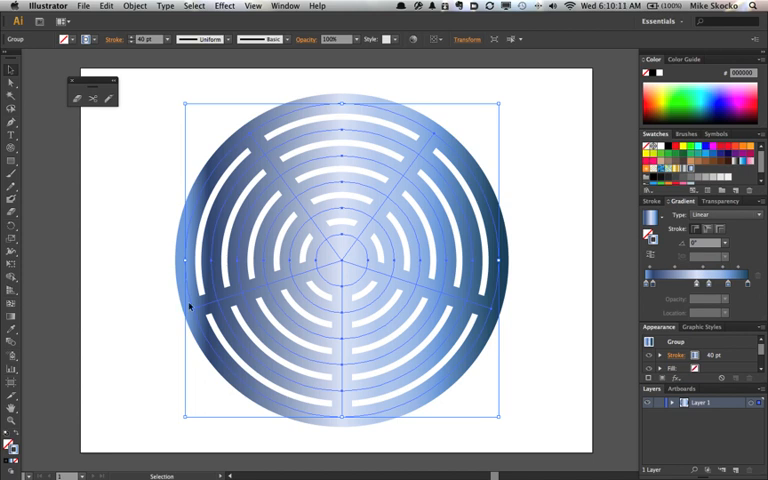
mouse_move(10, 460)
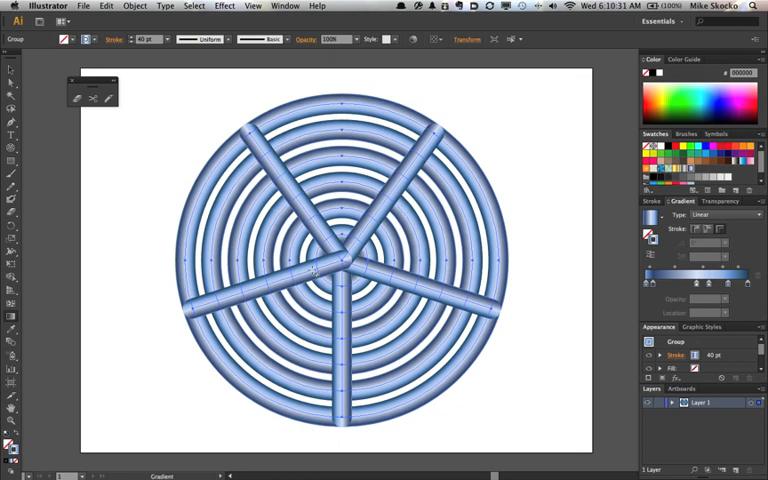
mouse_move(344, 284)
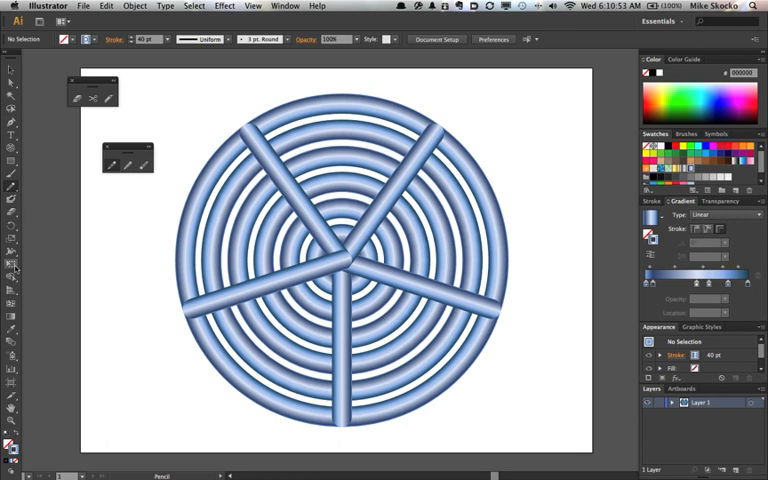
Step: Float a second hidden tool group and dock both extra panels beside the main toolbar
left_click(20, 276)
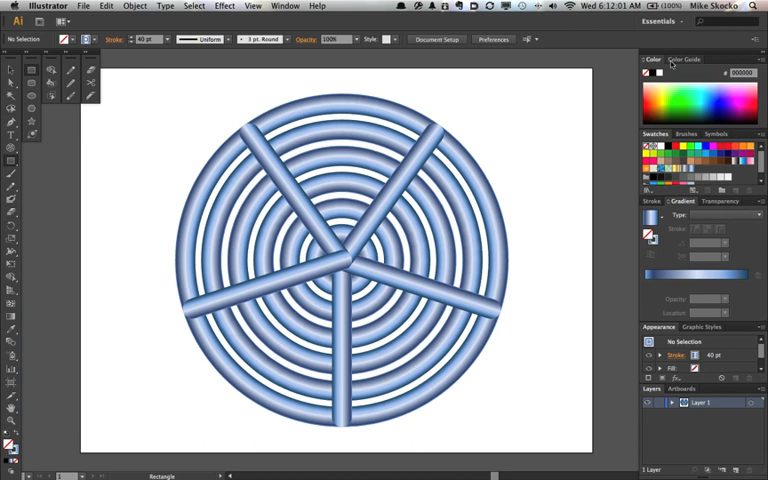
Step: Save the current panel layout as a new workspace named 'Temp'
left_click(666, 22)
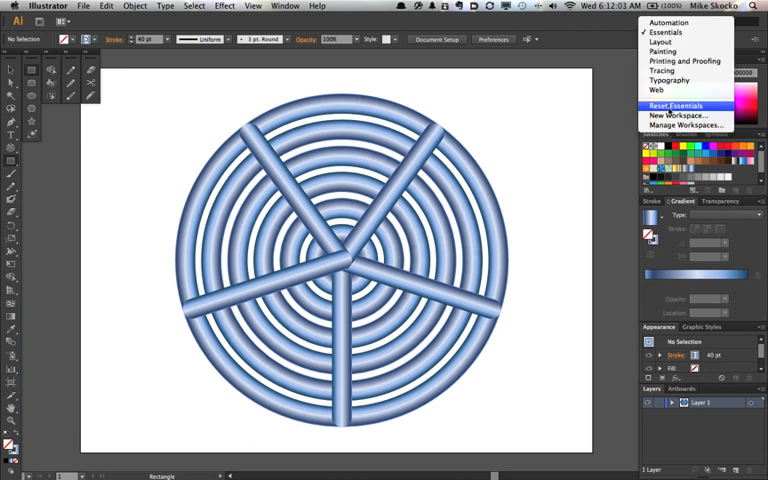
mouse_move(680, 116)
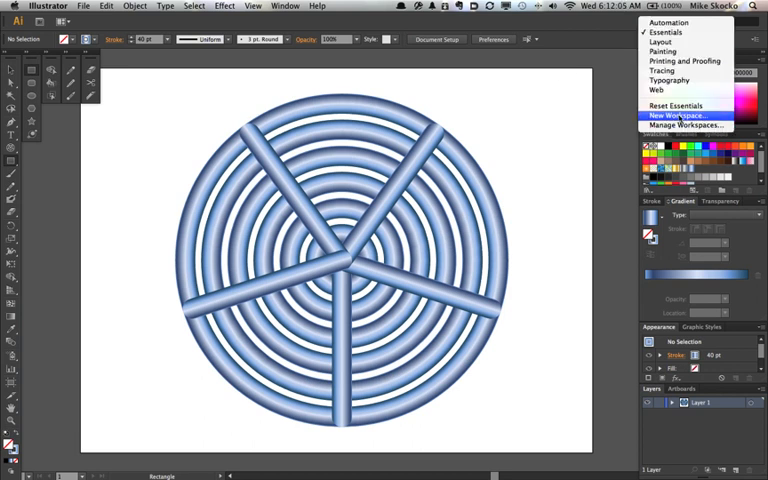
left_click(670, 120)
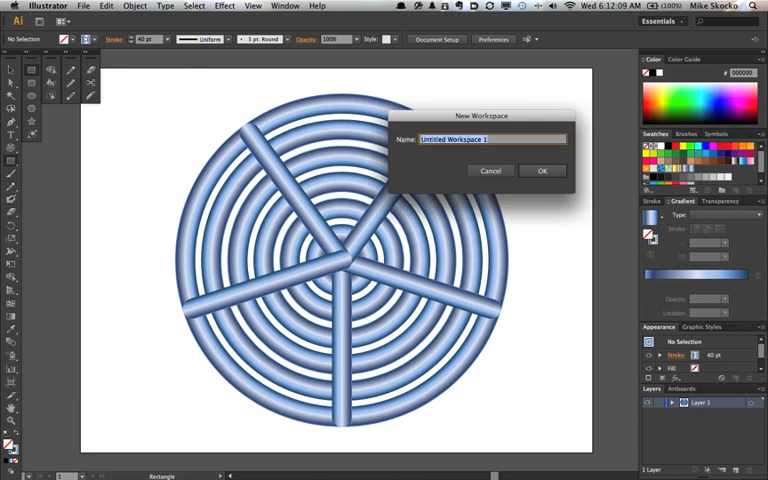
type("Temp")
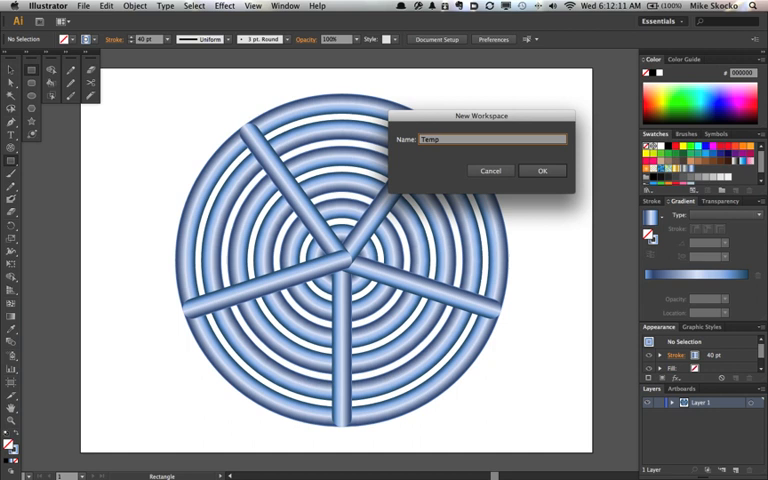
left_click(544, 170)
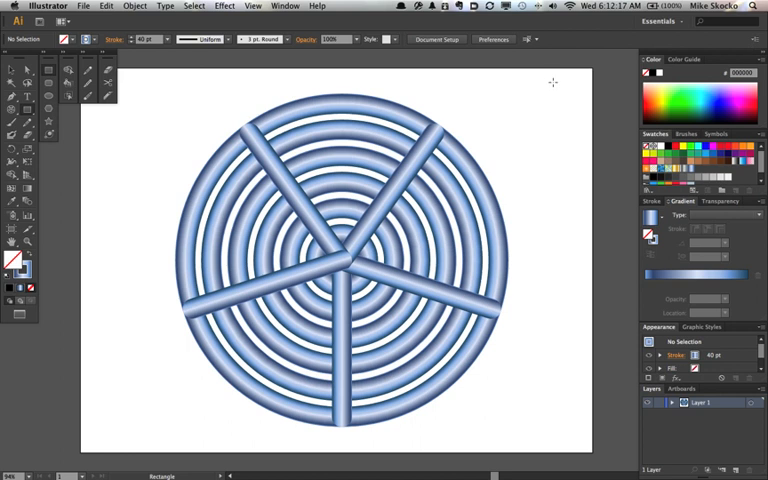
Step: Reset to the default Essentials workspace, removing the extra docked tool panels
left_click(662, 24)
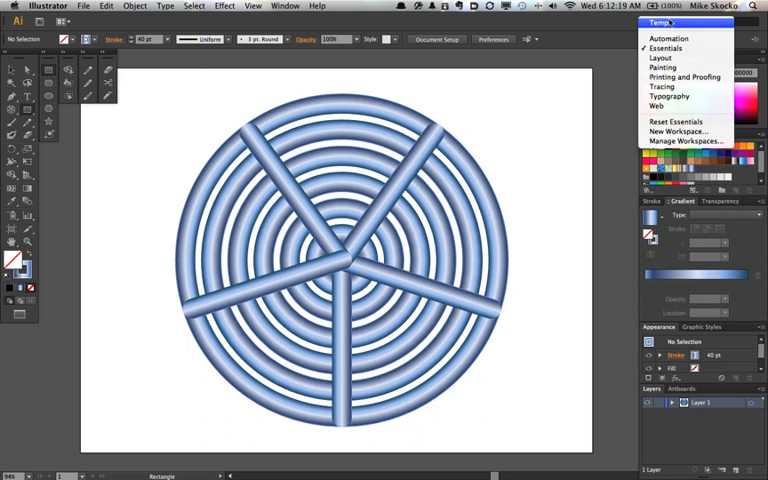
mouse_move(674, 120)
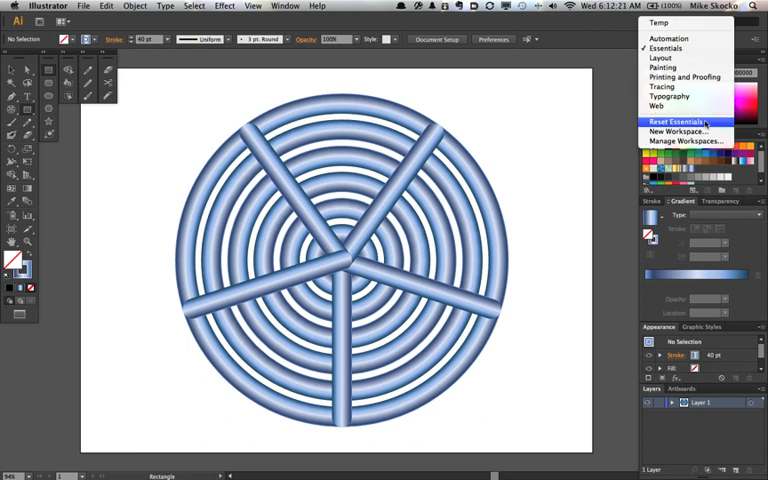
left_click(678, 120)
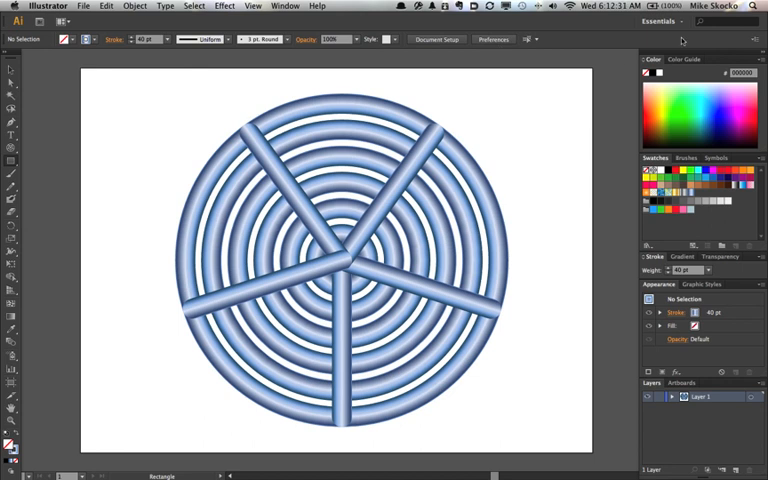
Step: Switch back to the saved 'Temp' workspace so the docked tool panels return
left_click(664, 22)
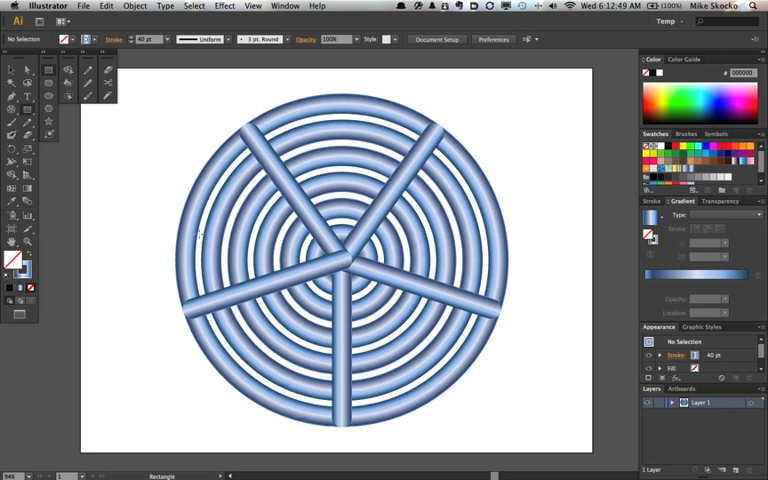
key("Tab")
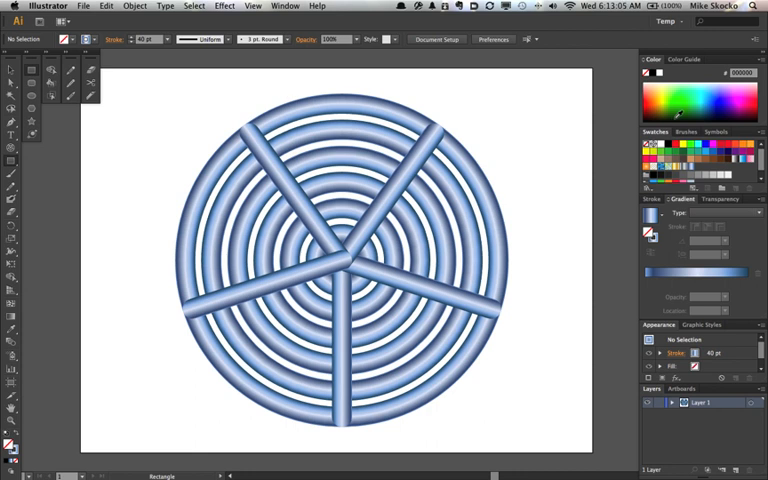
mouse_move(516, 140)
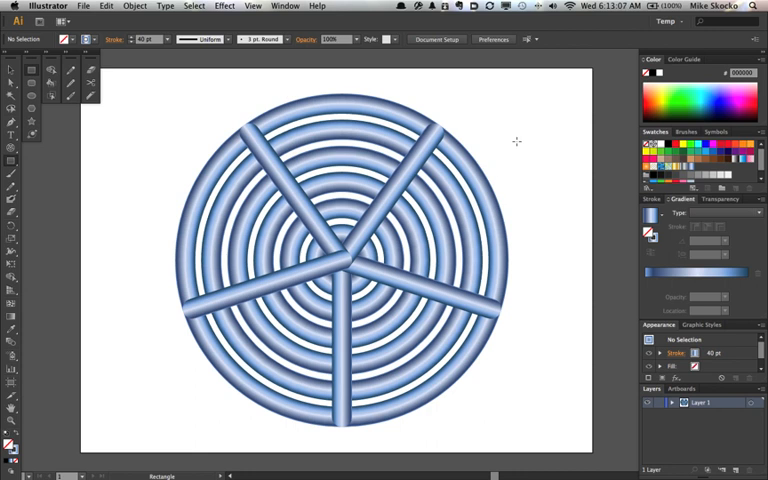
mouse_move(524, 88)
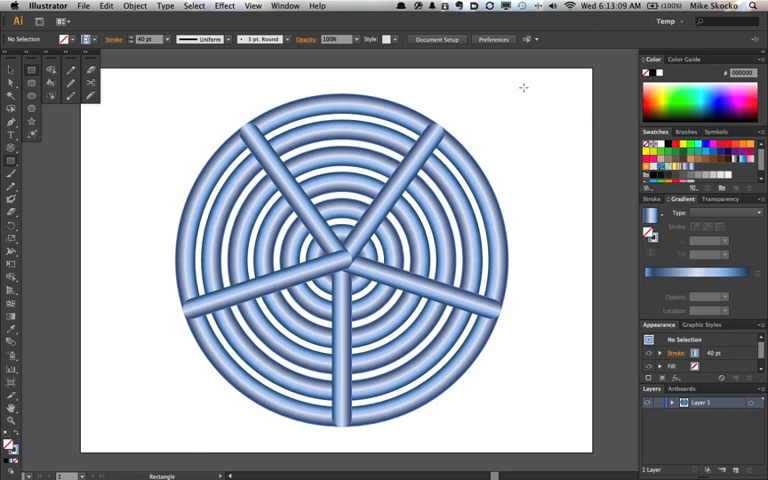